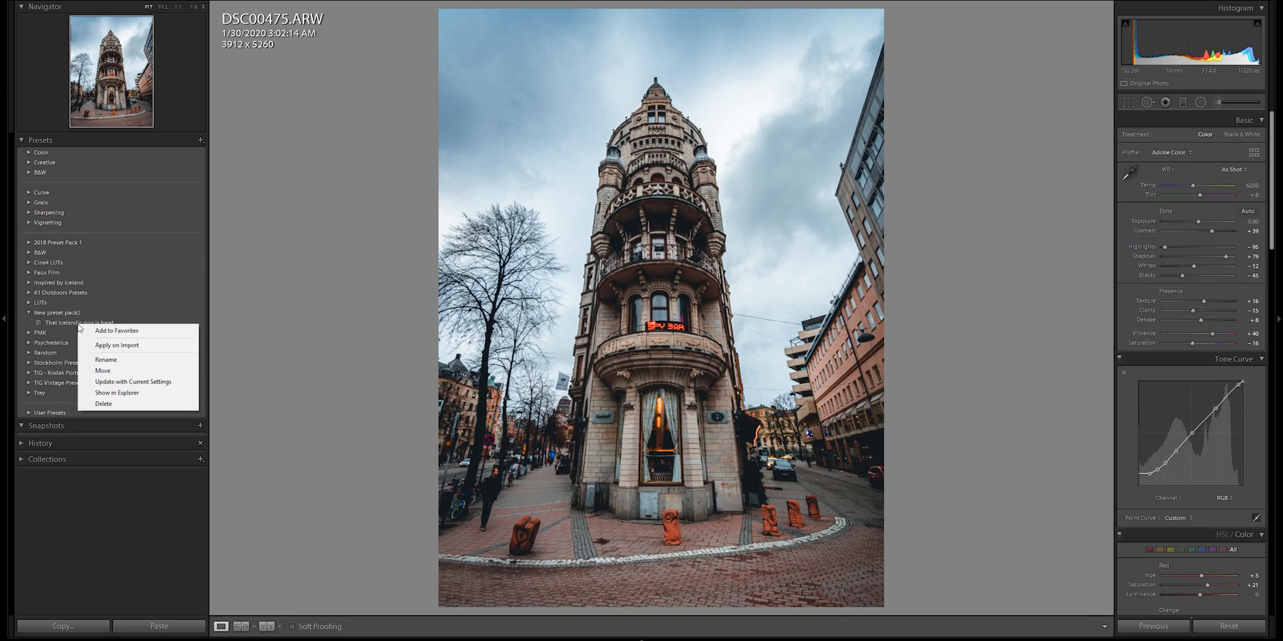
{"action": "mouse_move", "coordinate": [134, 382]}
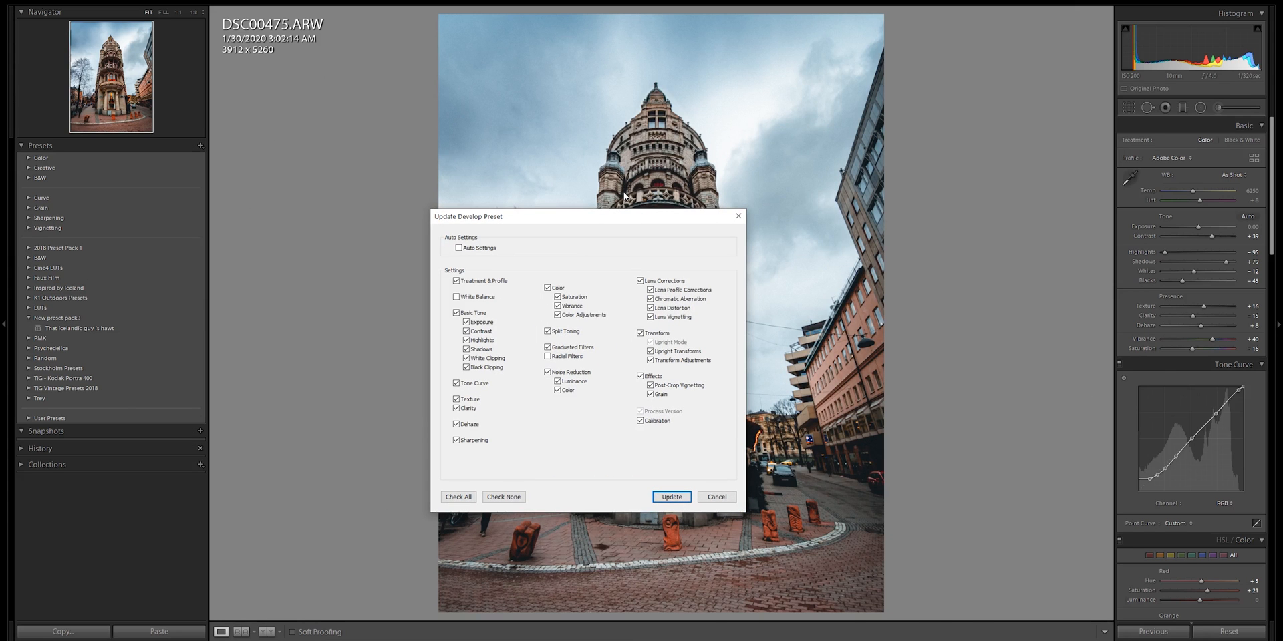
{"action": "mouse_move", "coordinate": [737, 215]}
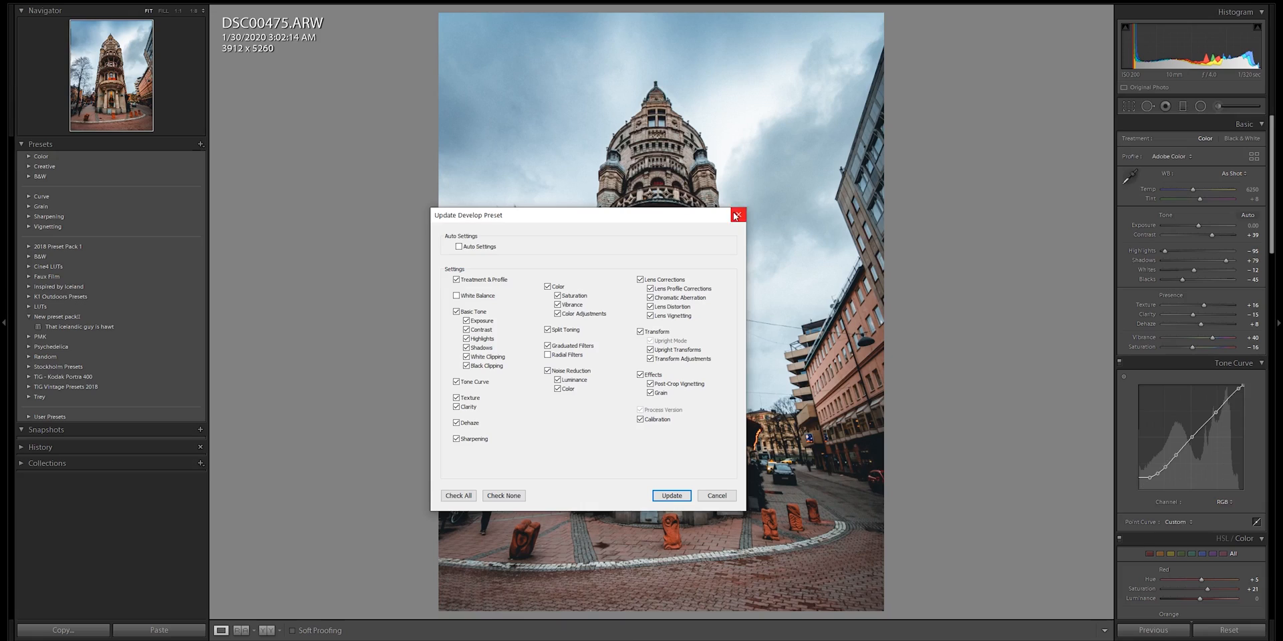
Confirm updating 'That Icelandic guy is hawt' with the photo's current develop settings.
{"action": "left_click", "coordinate": [670, 496]}
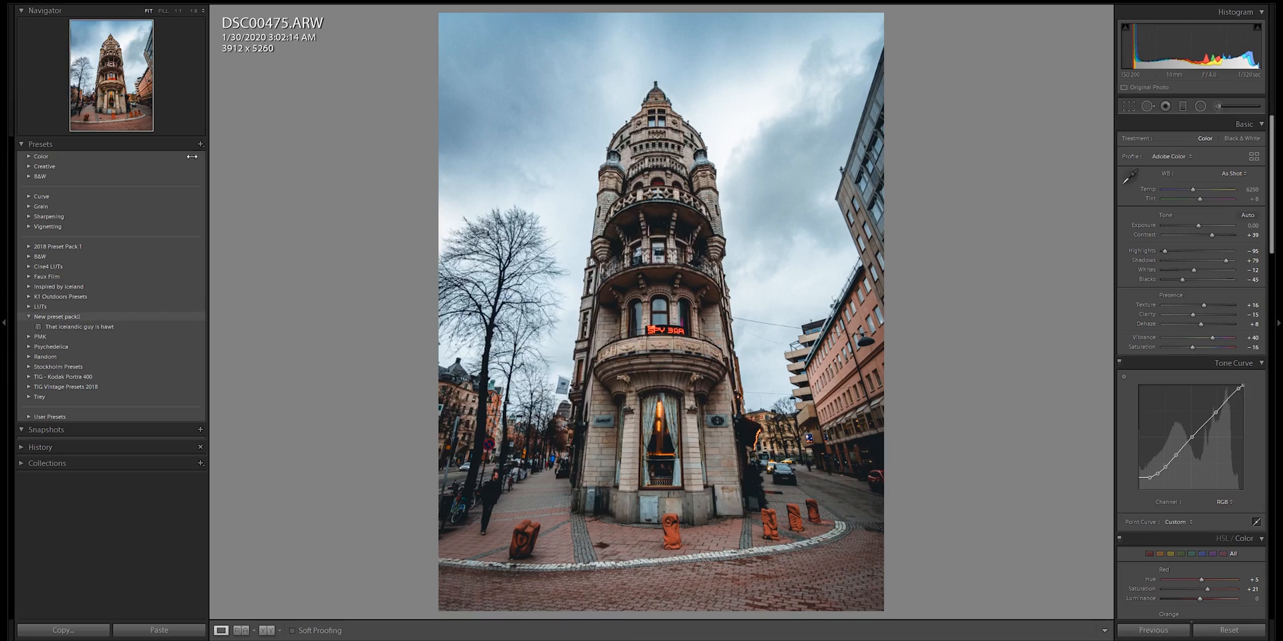
Create a new preset in the 'New preset pack!!' group, naming it 'That icel'.
{"action": "left_click", "coordinate": [199, 145]}
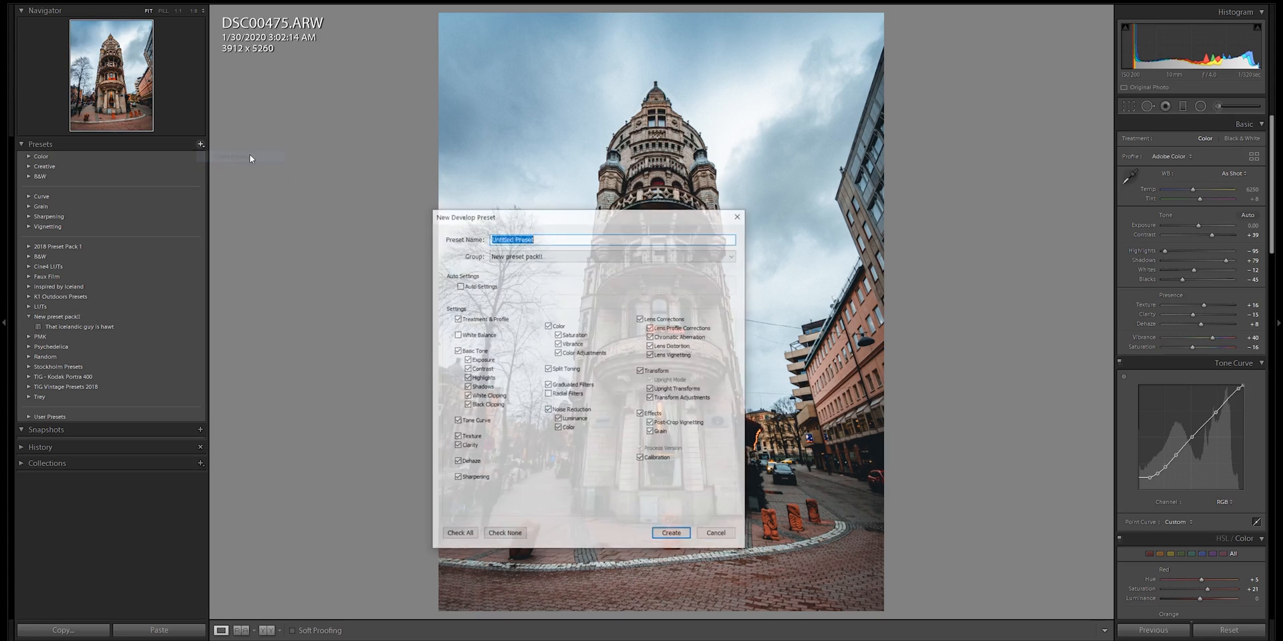
{"action": "left_click", "coordinate": [610, 255]}
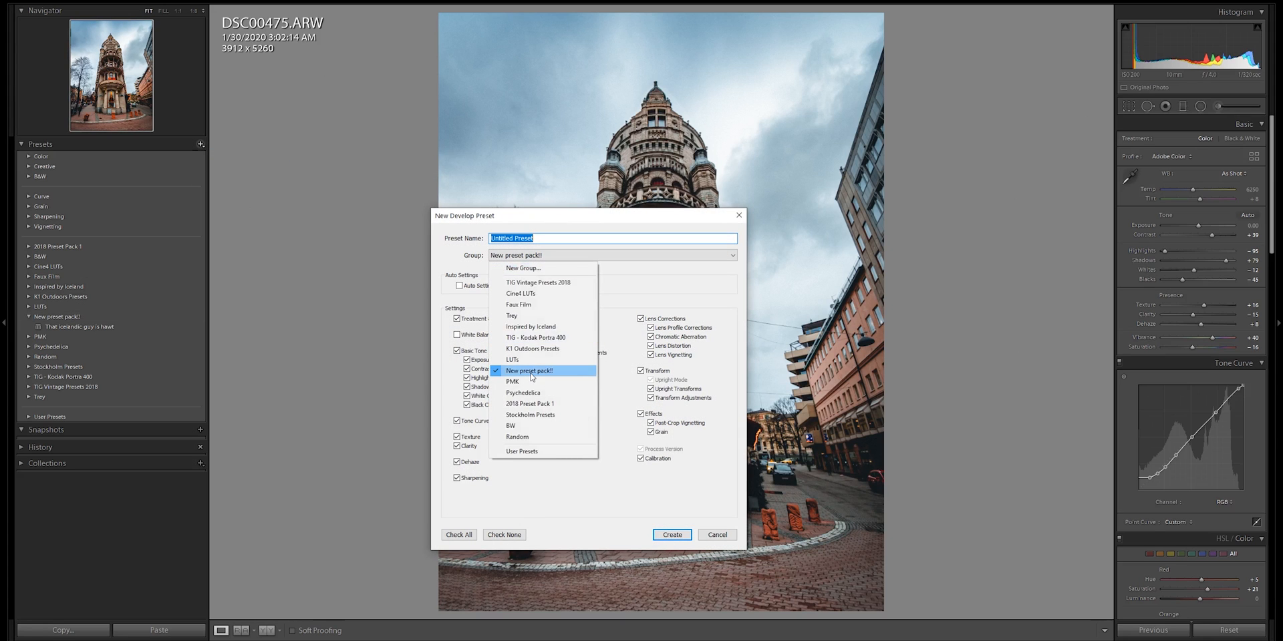
{"action": "left_click", "coordinate": [529, 370]}
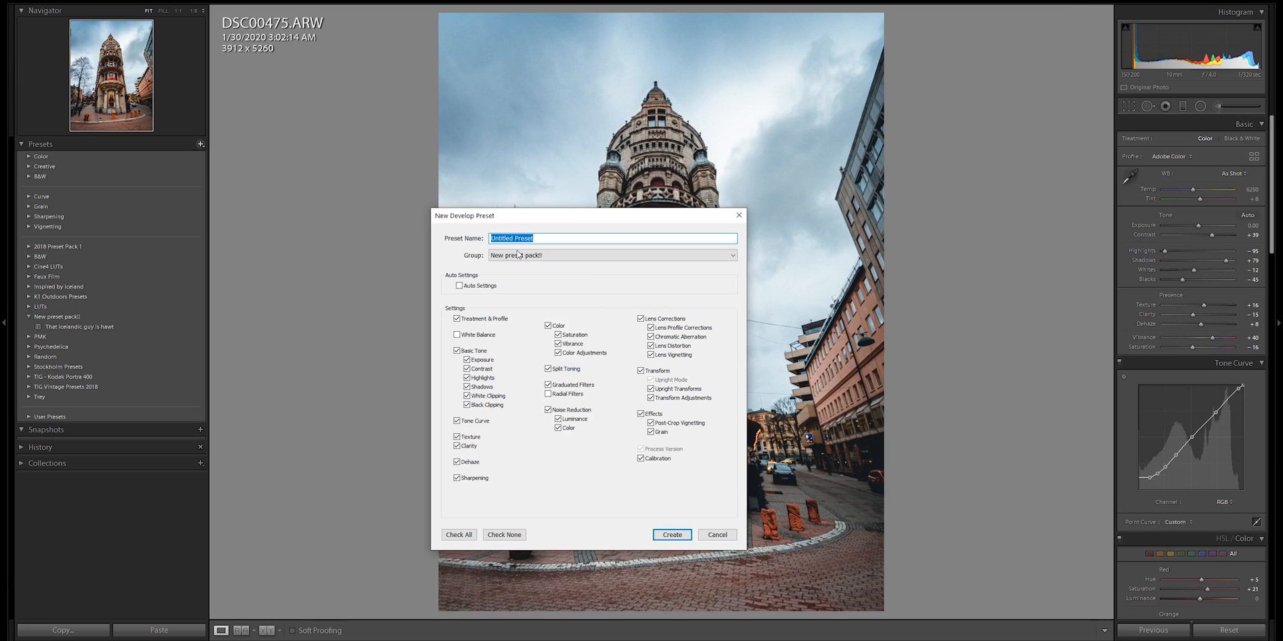
{"action": "type", "text": "That icel"}
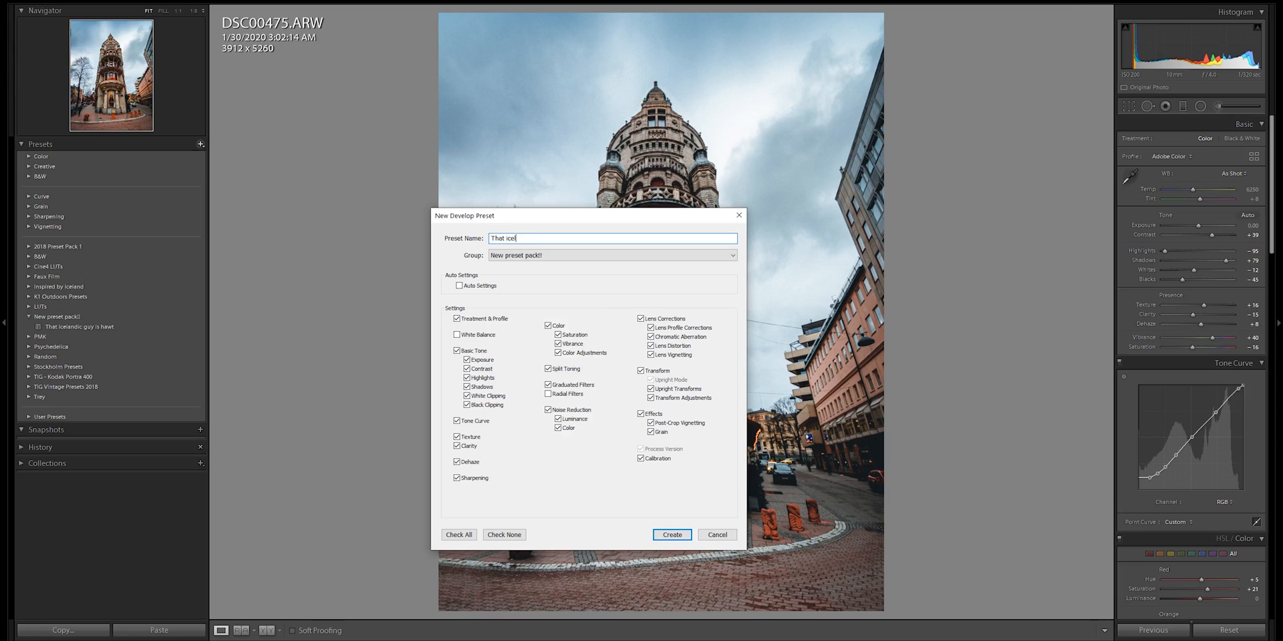